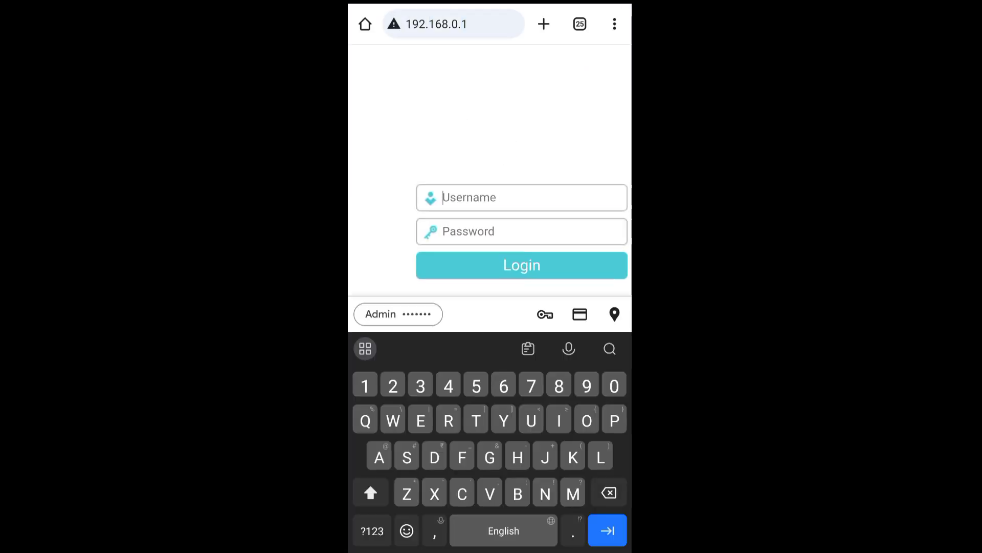
# Sign in with username admin and its password to reach the Quick Setup page.
pyautogui.write('admin')
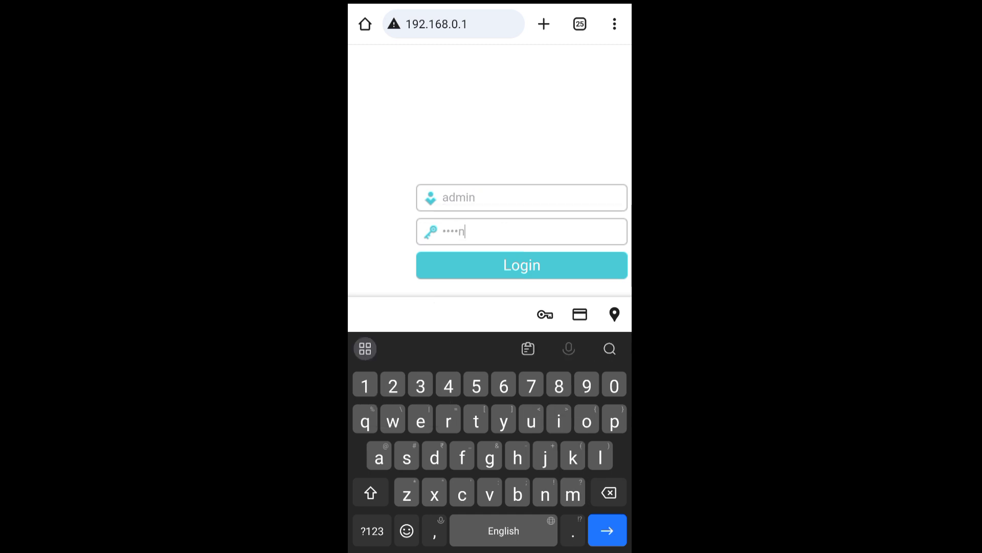
pyautogui.click(521, 265)
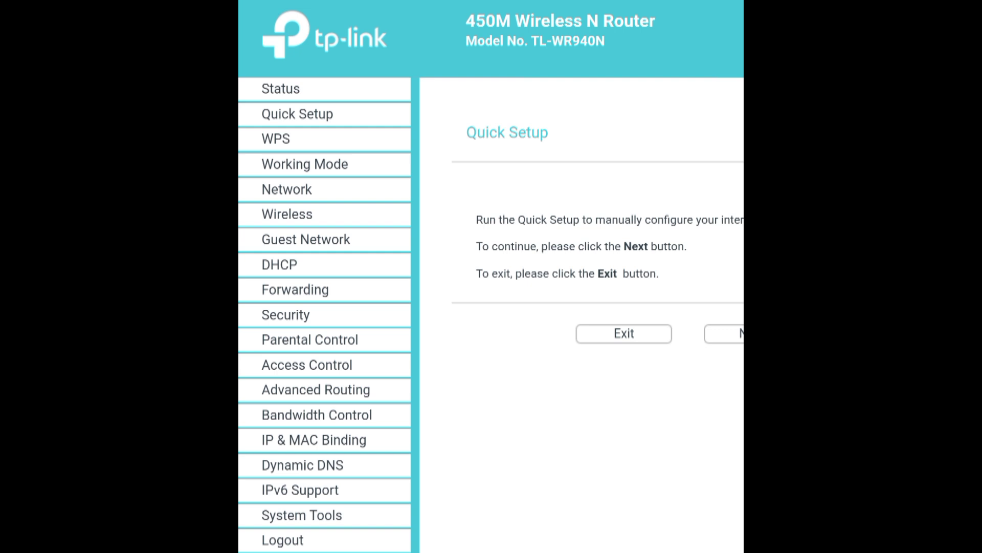
# Set Working Mode to Range Extender, save it and confirm the router reboot.
pyautogui.click(306, 163)
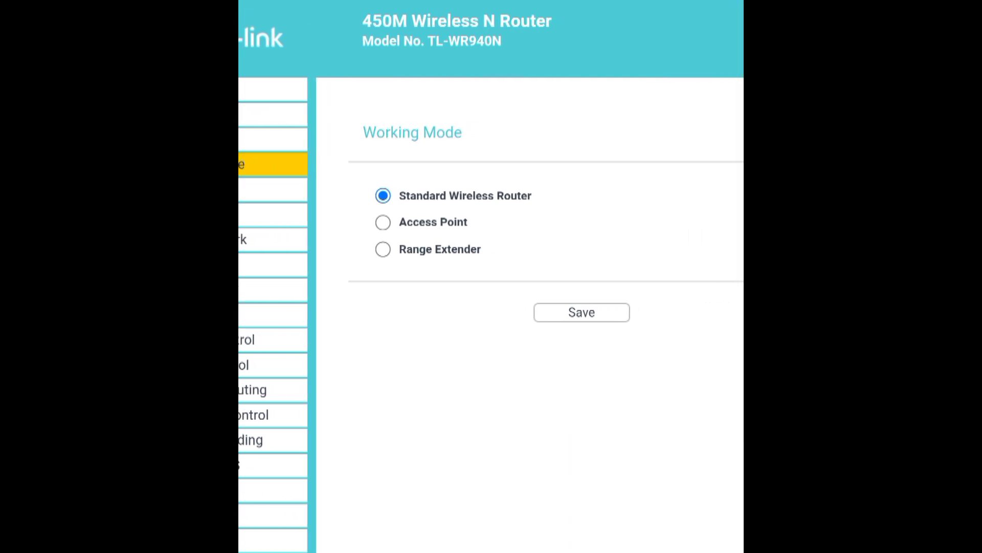
pyautogui.click(383, 249)
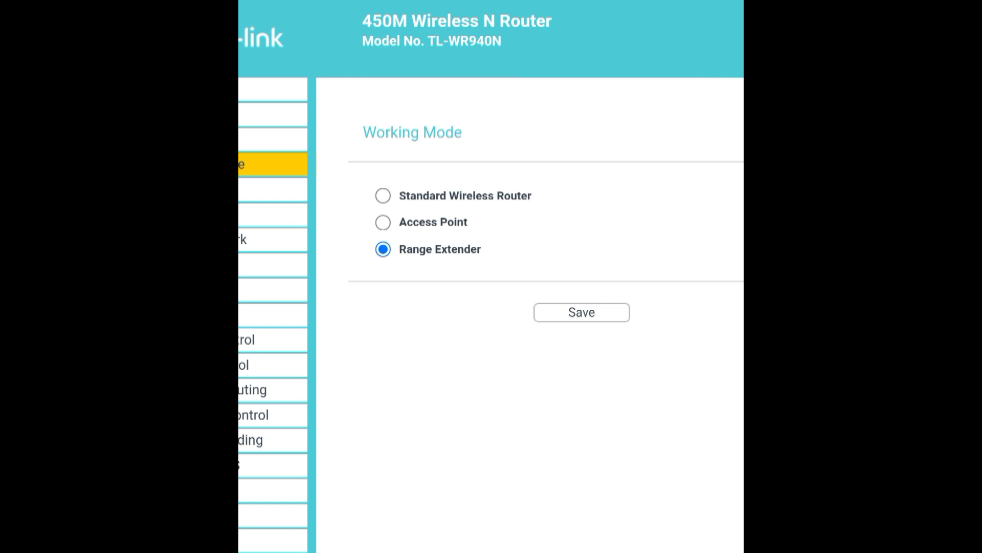
pyautogui.click(581, 313)
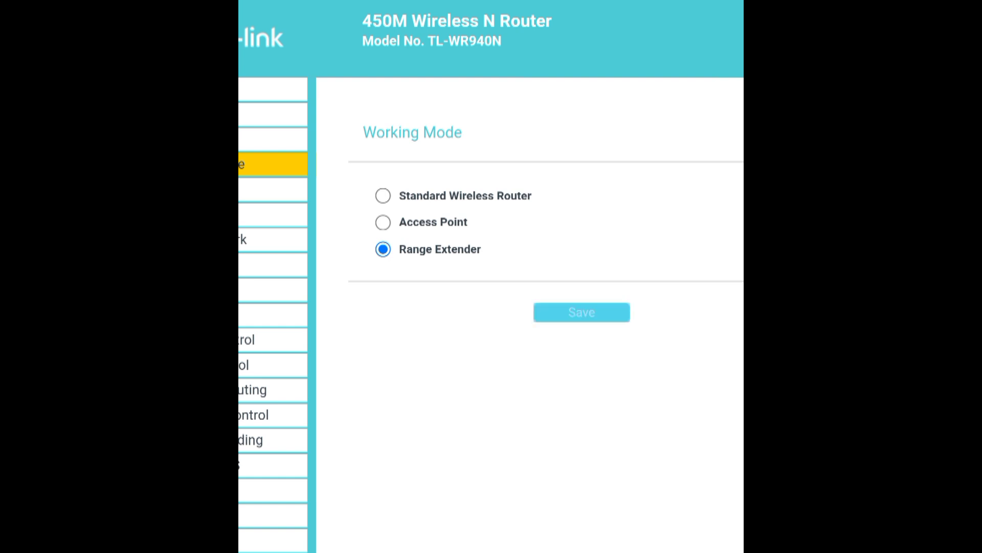
pyautogui.click(582, 312)
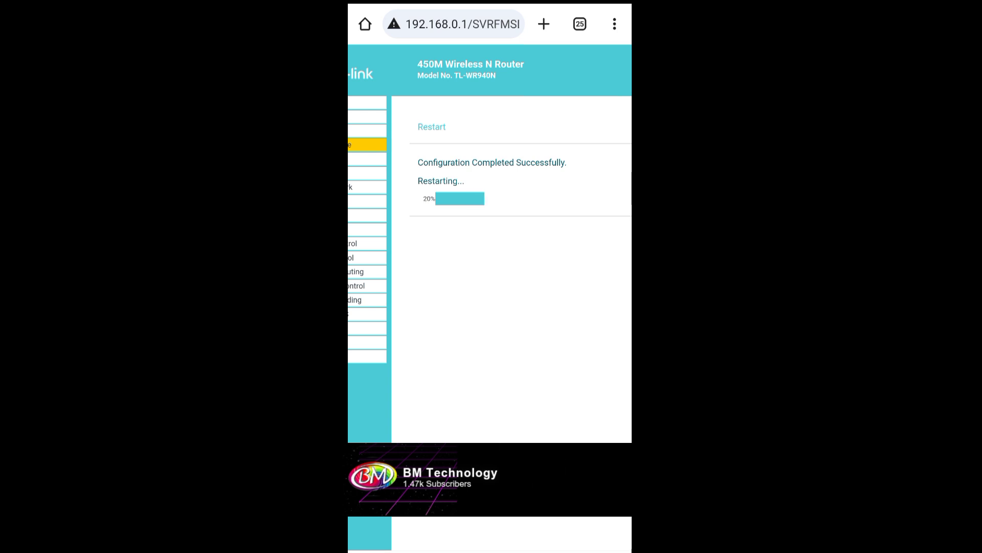
# Reload 192.168.0.1 to reach the Status page now showing Range Extender mode.
pyautogui.click(461, 23)
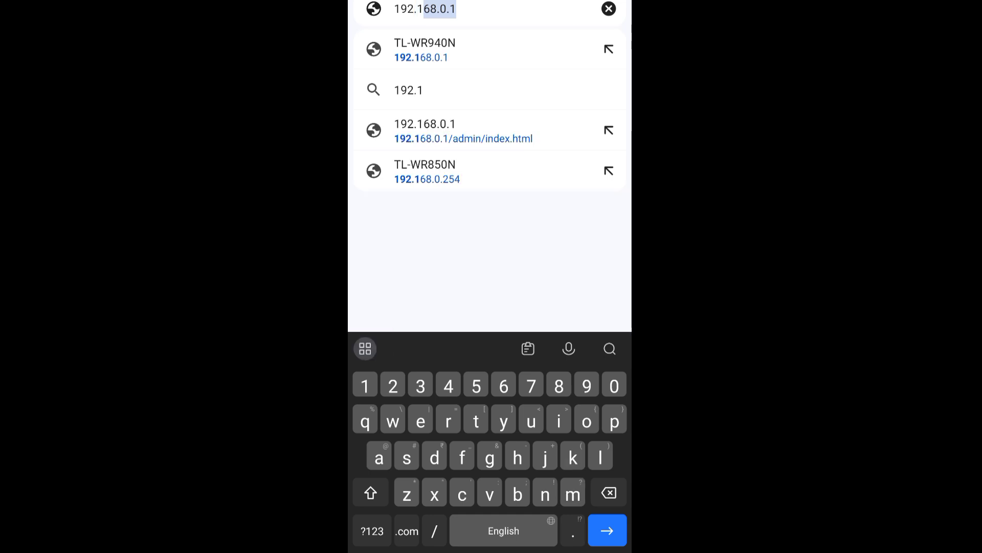
pyautogui.write('68.0.1/QNVVMC')
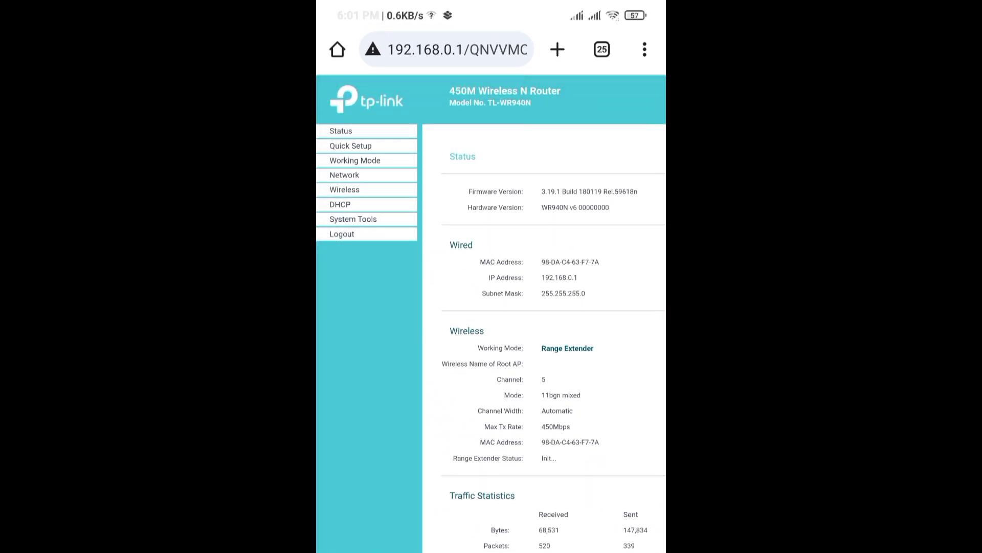
# Run a Survey under Wireless > Connect to Network to list nearby host networks.
pyautogui.click(344, 189)
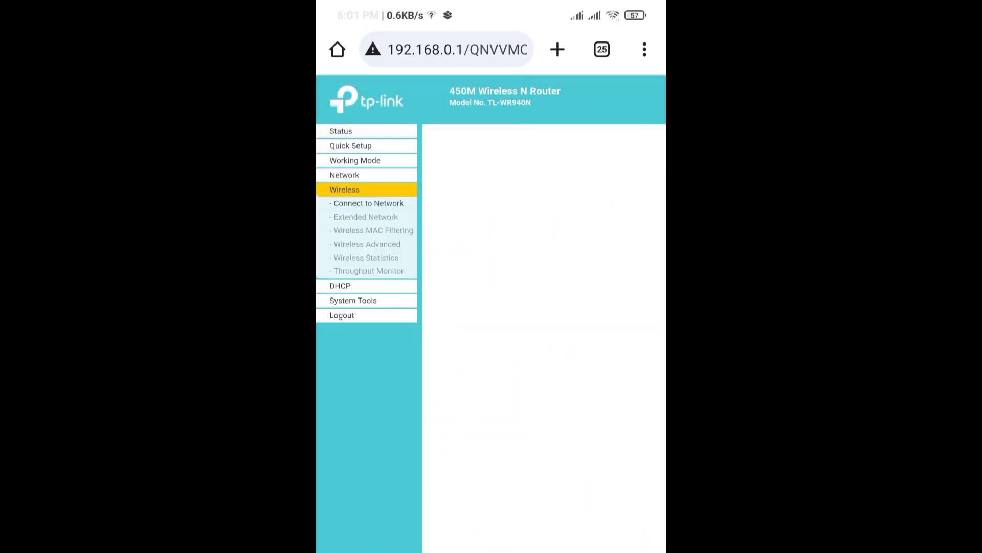
pyautogui.click(368, 203)
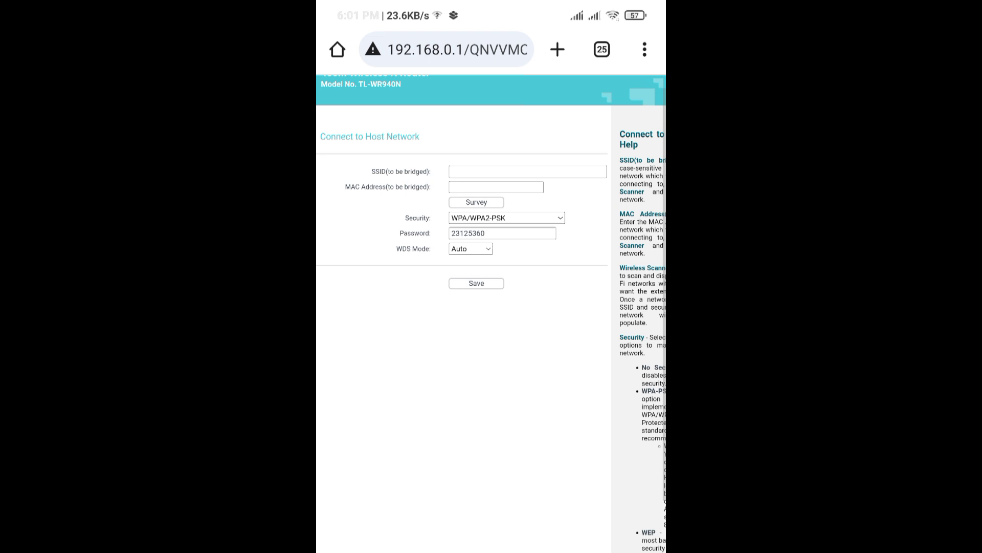
pyautogui.click(508, 217)
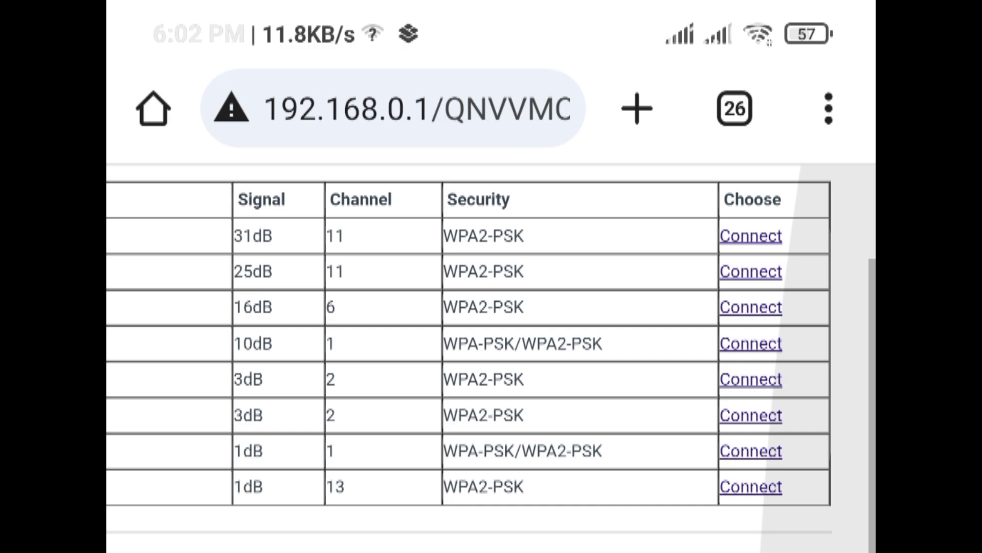
# Choose kotle-fibre from the survey, filling its SSID and MAC into the bridge form.
pyautogui.click(750, 235)
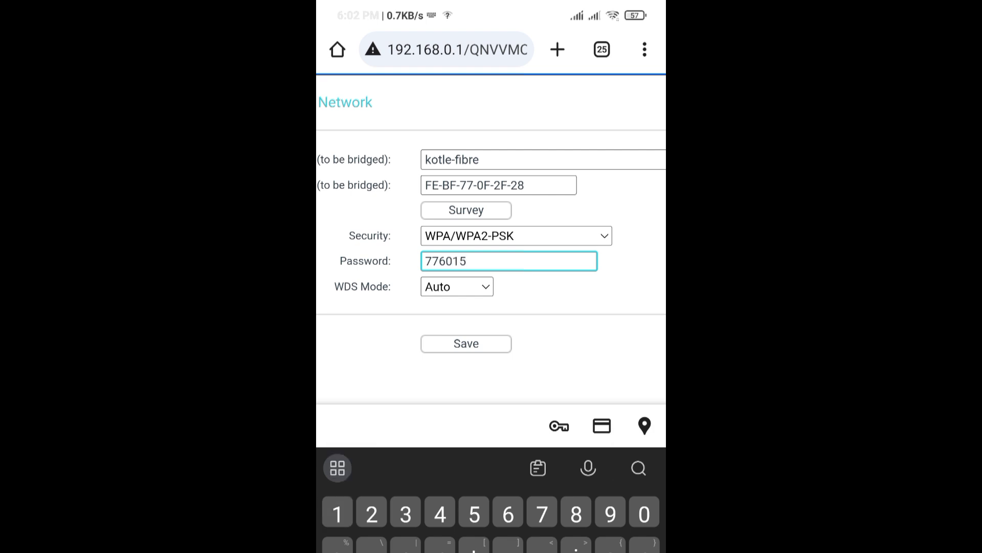
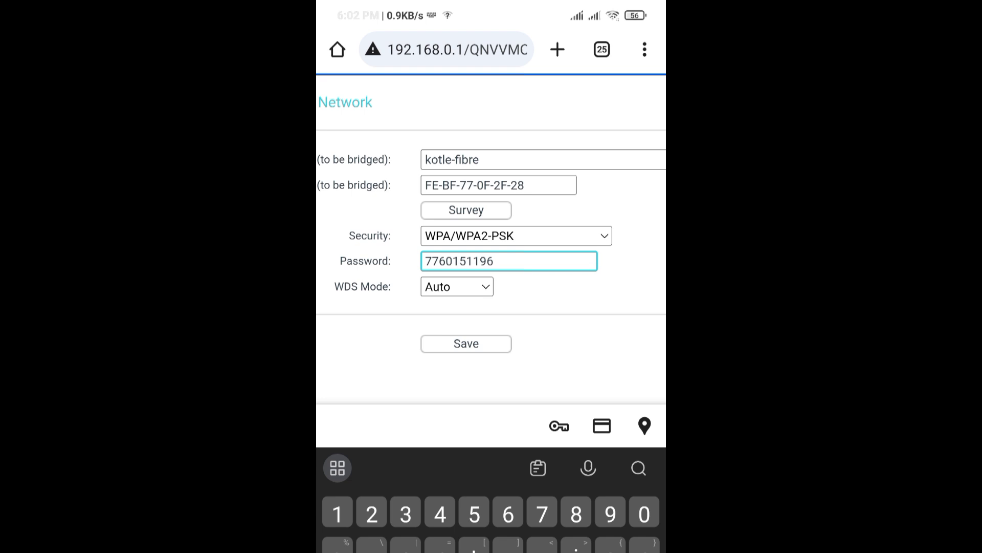
# Enter the kotle-fibre password and save the bridged host network settings.
pyautogui.click(466, 344)
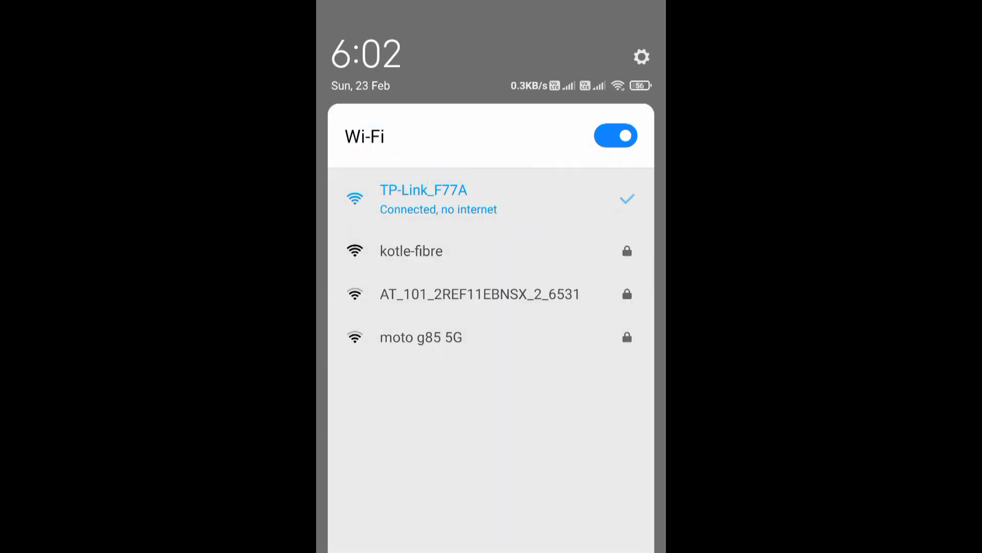
# Join the kotle-fibre network on the phone using its password.
pyautogui.click(411, 251)
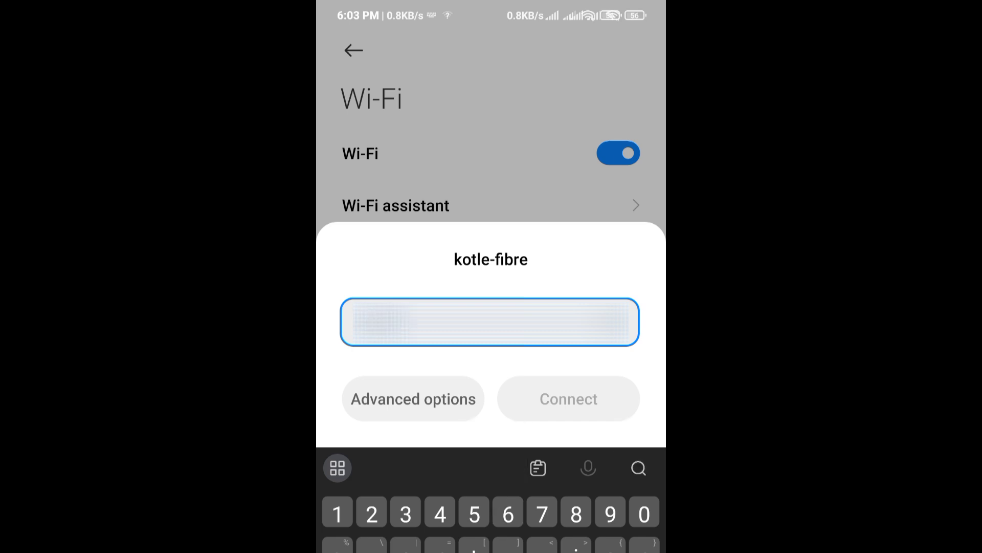
pyautogui.write('password')
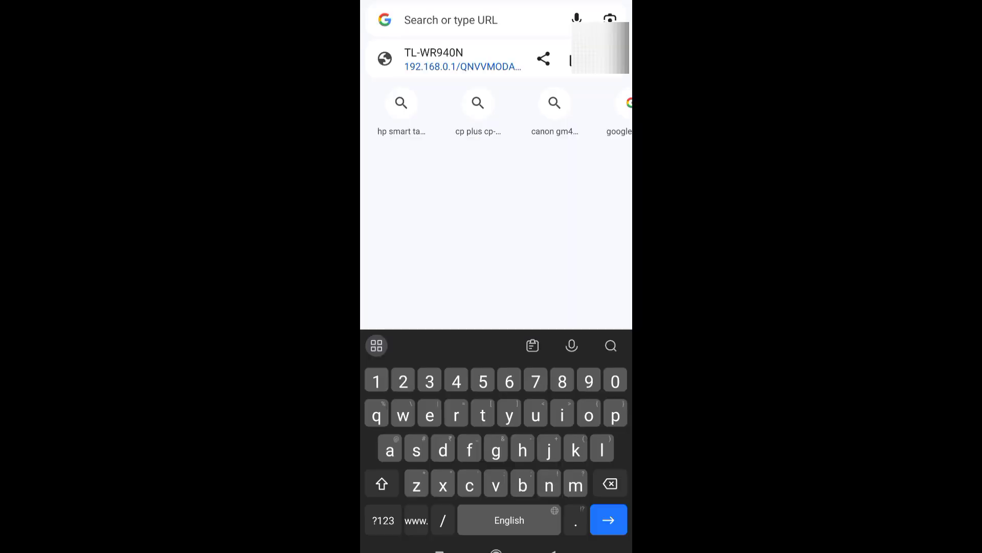
# Load google.com and its Images page to confirm internet browsing works.
pyautogui.write('google.com/webhp?a')
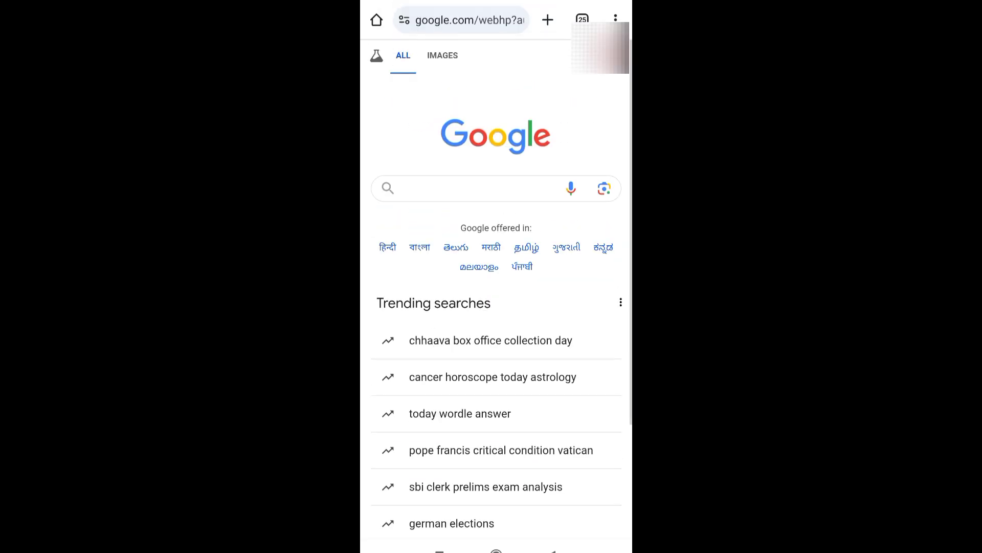
pyautogui.click(442, 55)
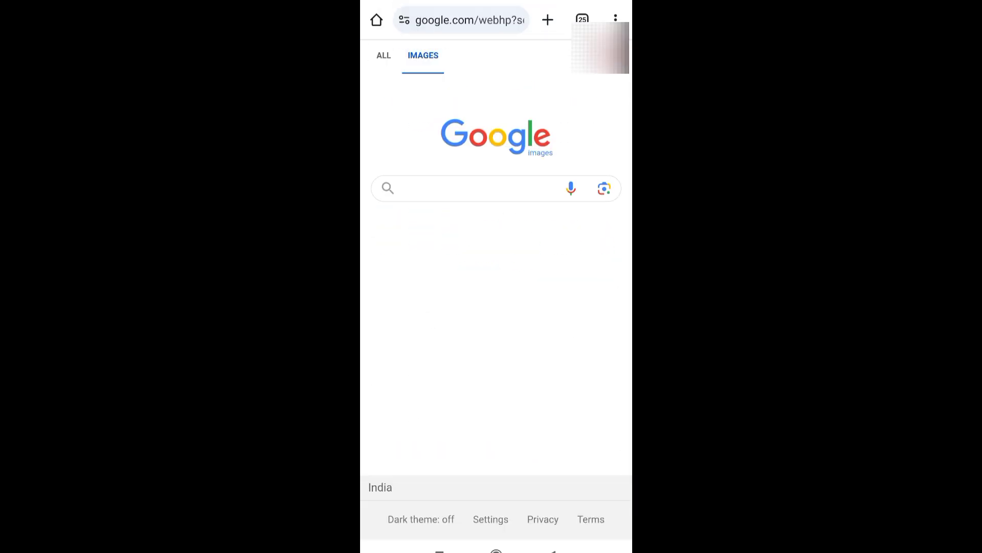